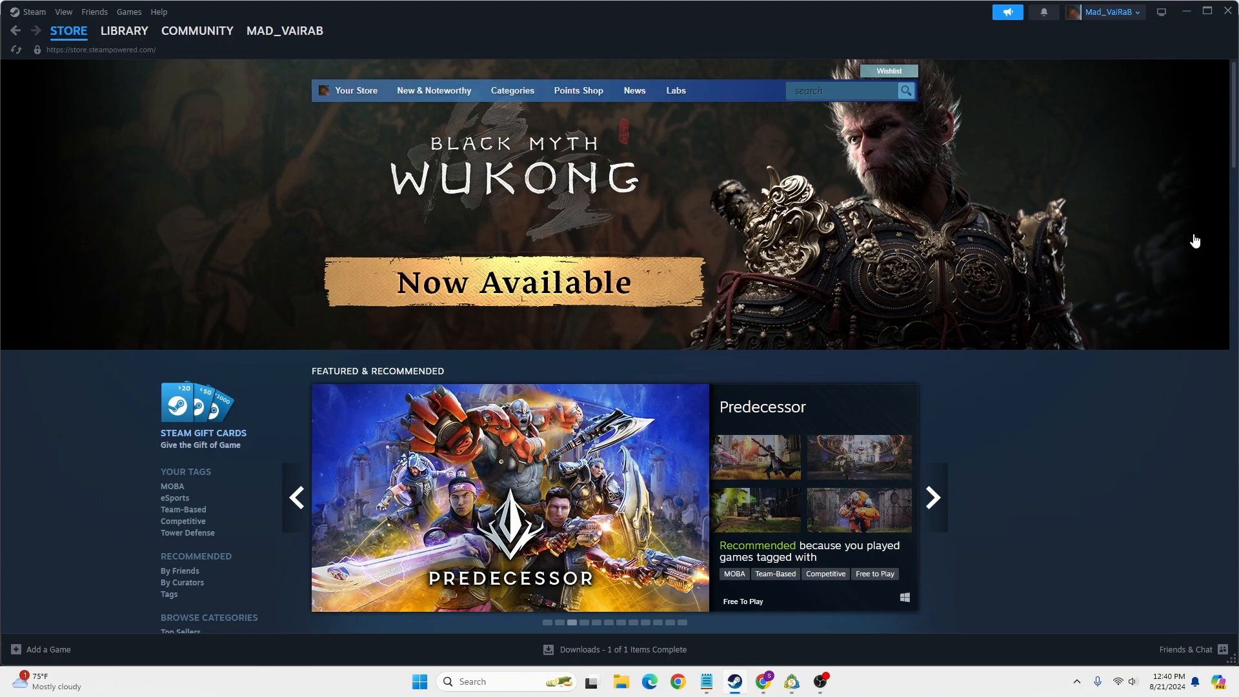
mouse_move(924, 274)
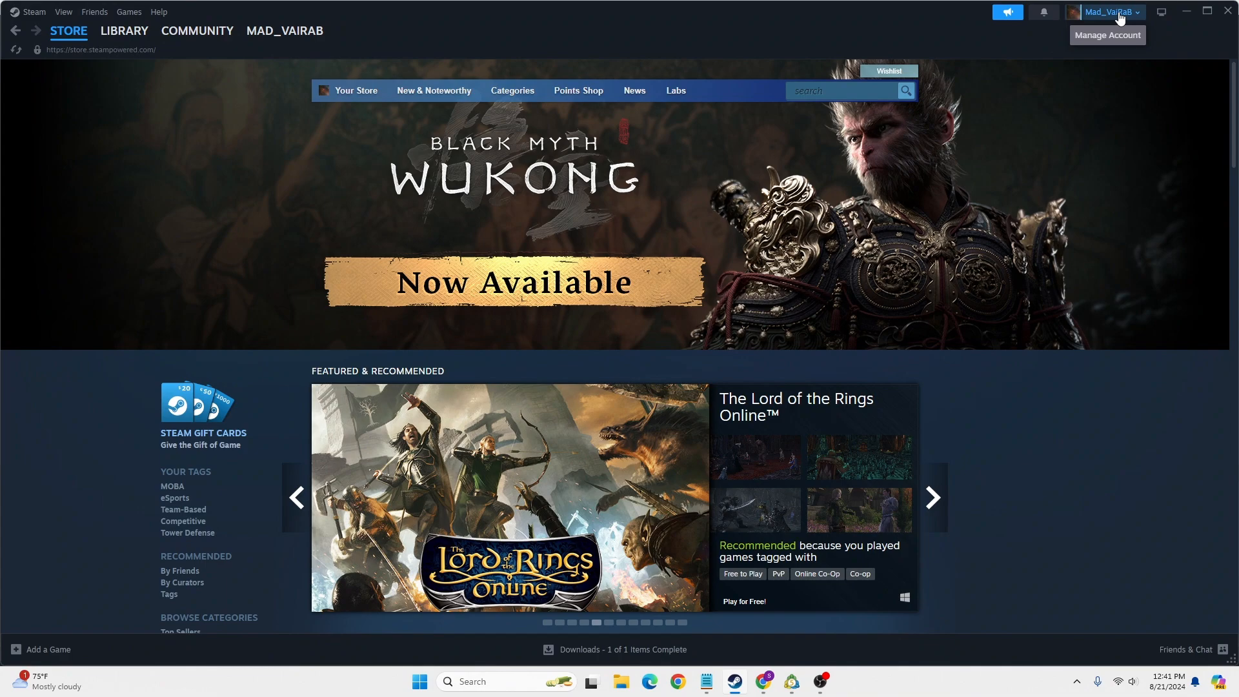
Open Account details from the account menu and choose Delete my Steam account.
left_click(1107, 12)
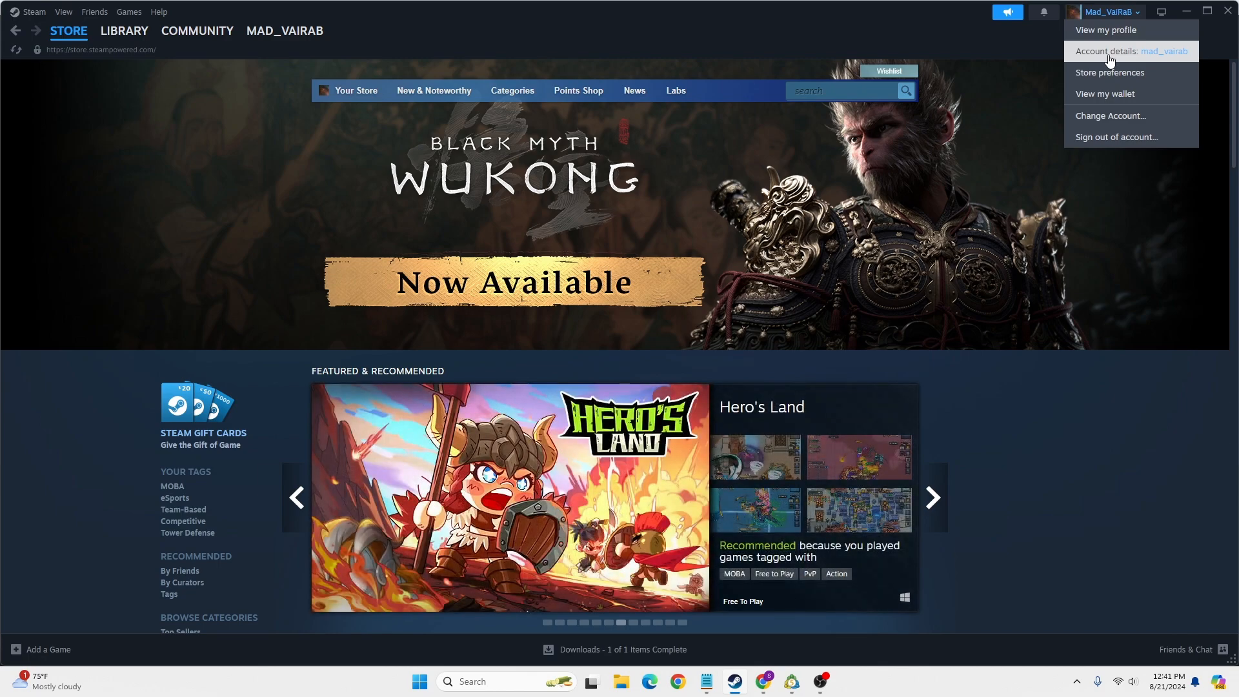
left_click(1123, 51)
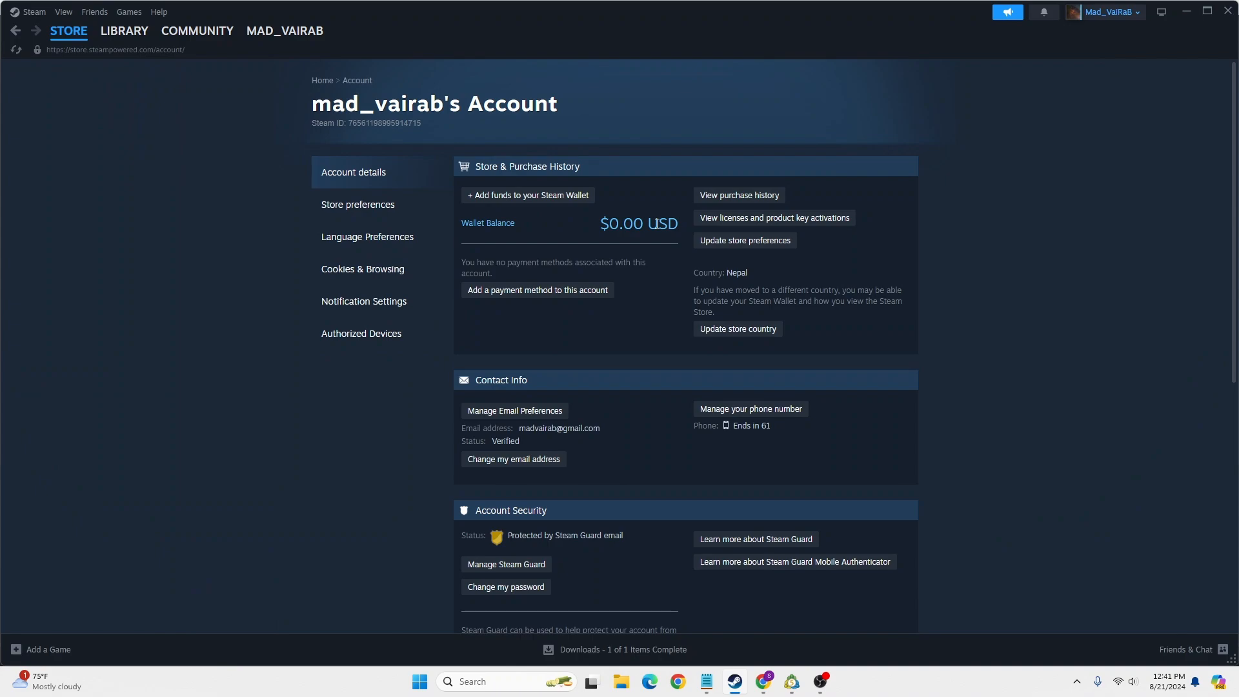
scroll("down", 3)
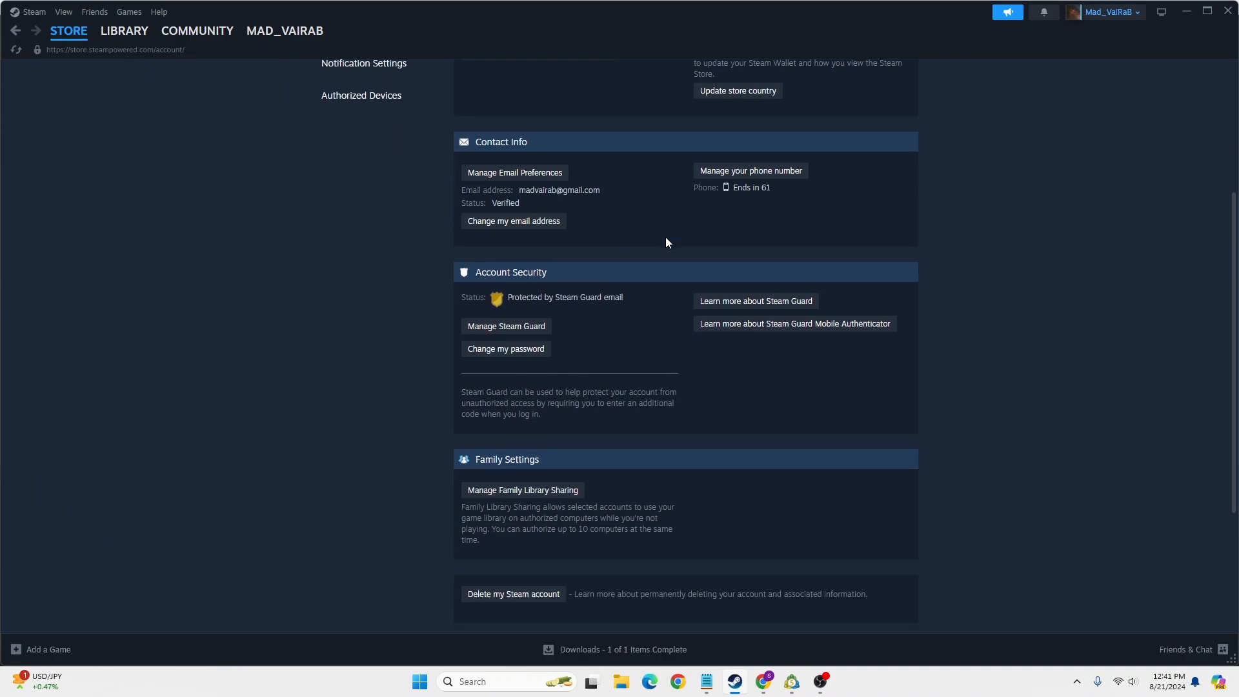
scroll("down", 3)
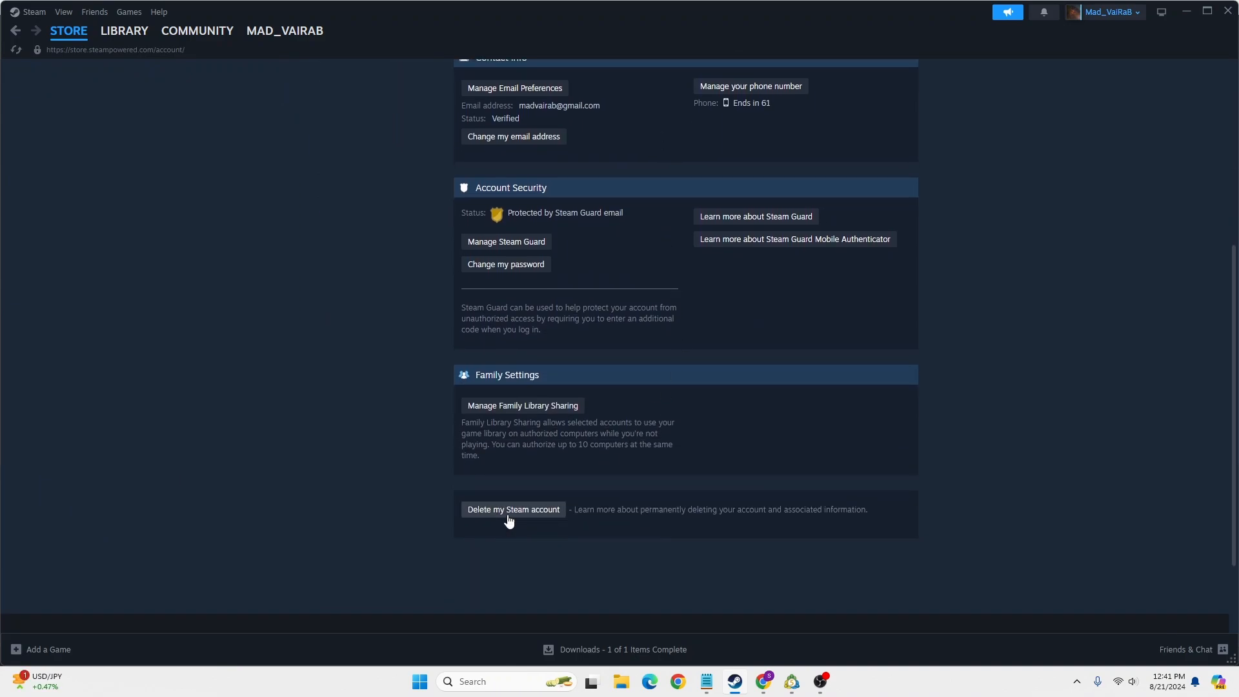
left_click(513, 509)
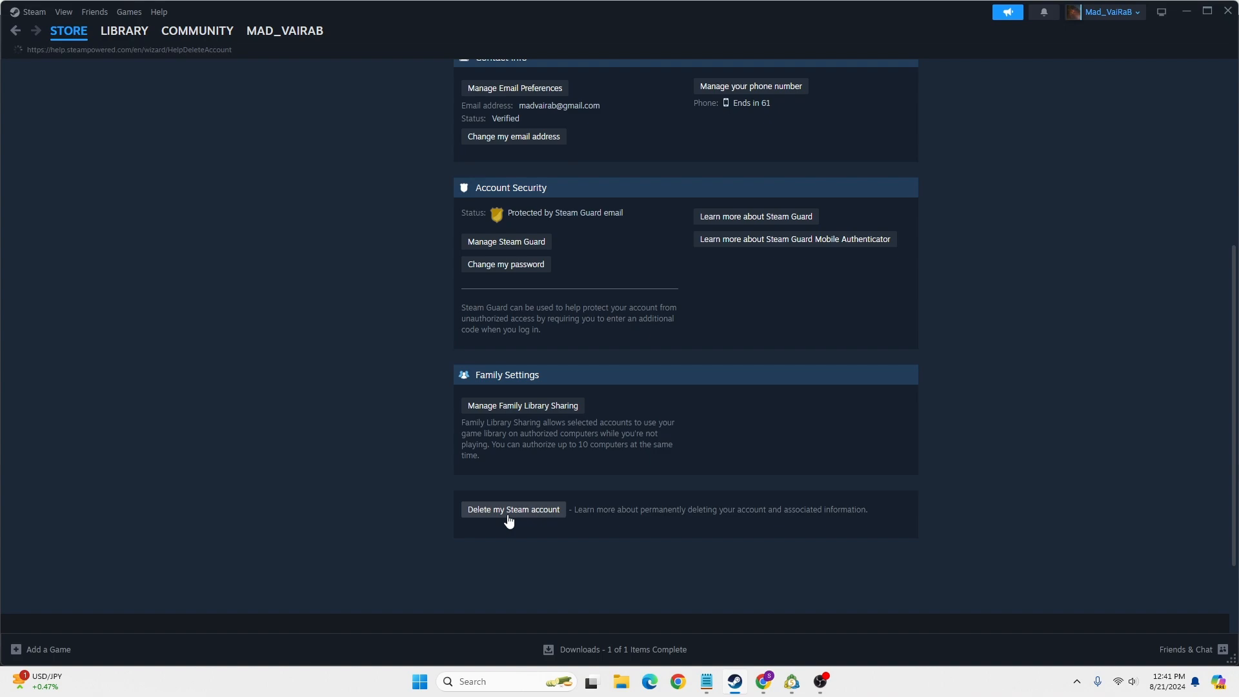
Load the deletion help page and highlight the note about deletion after 30 days.
left_click(512, 510)
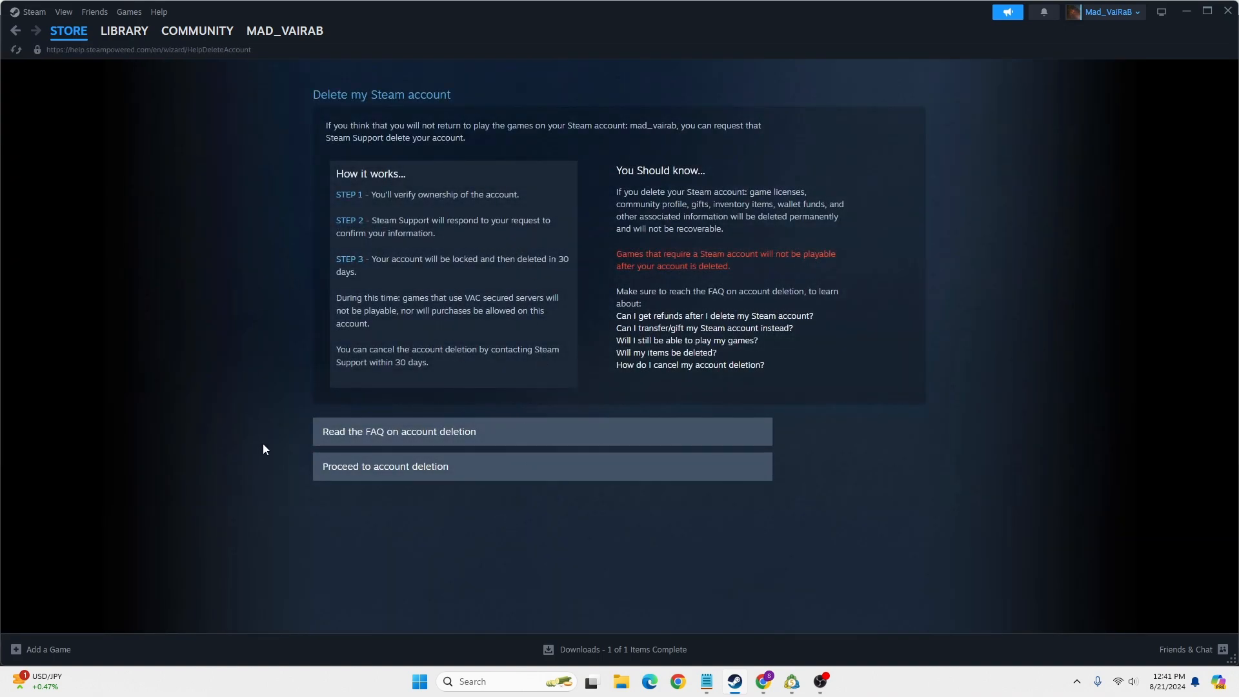
mouse_move(337, 169)
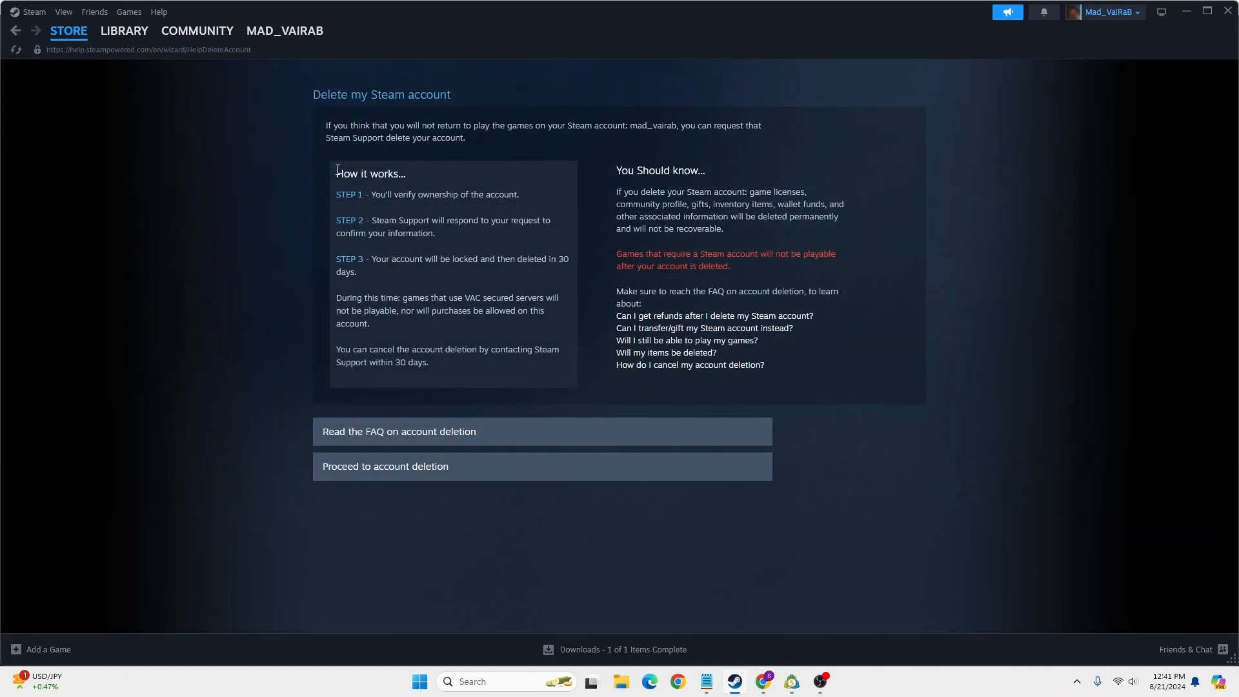
mouse_move(473, 363)
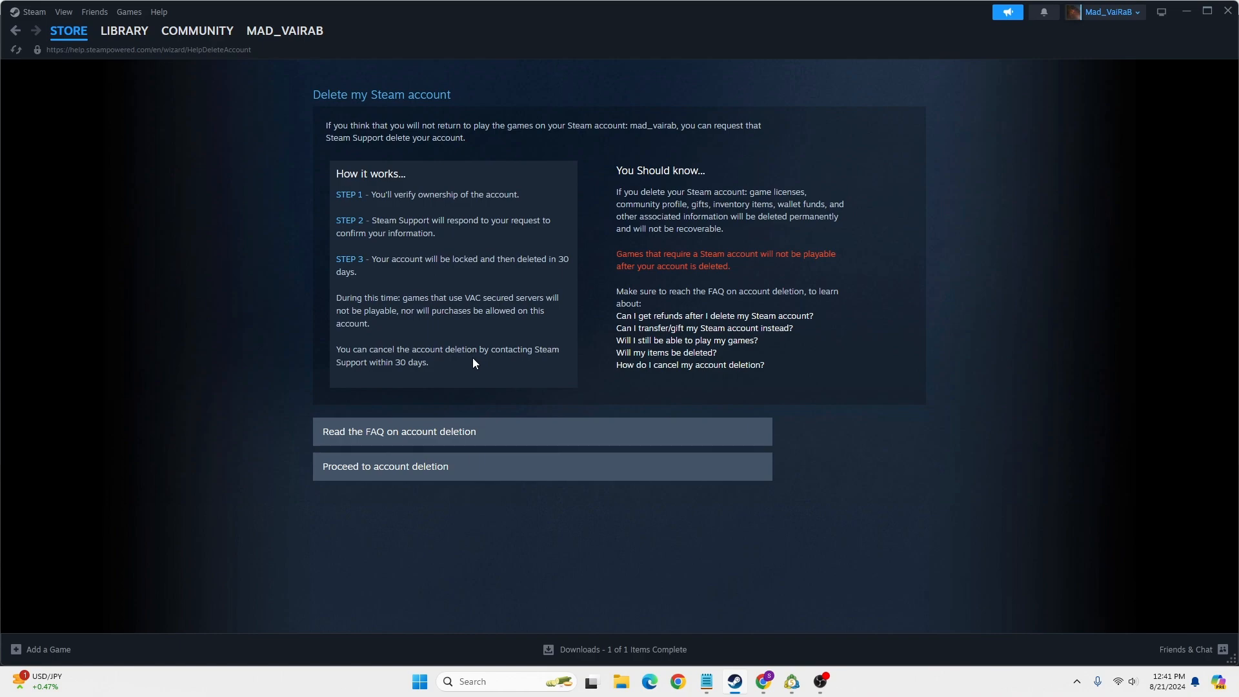
mouse_move(350, 186)
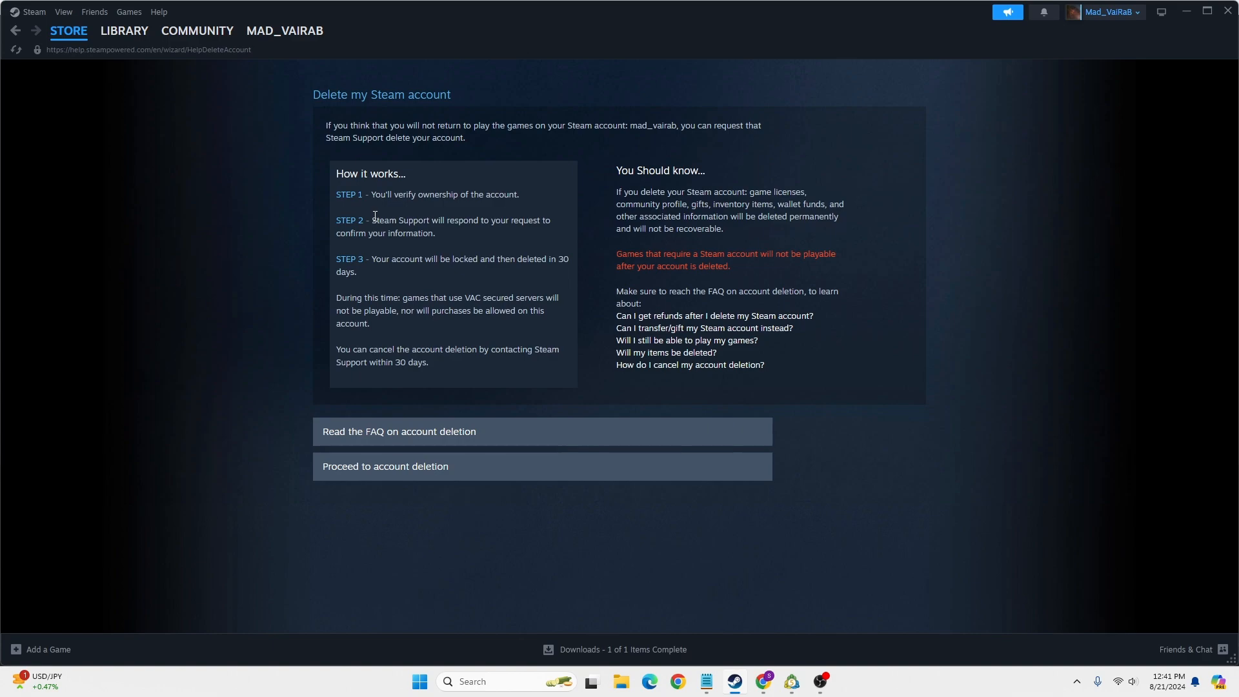
mouse_move(387, 272)
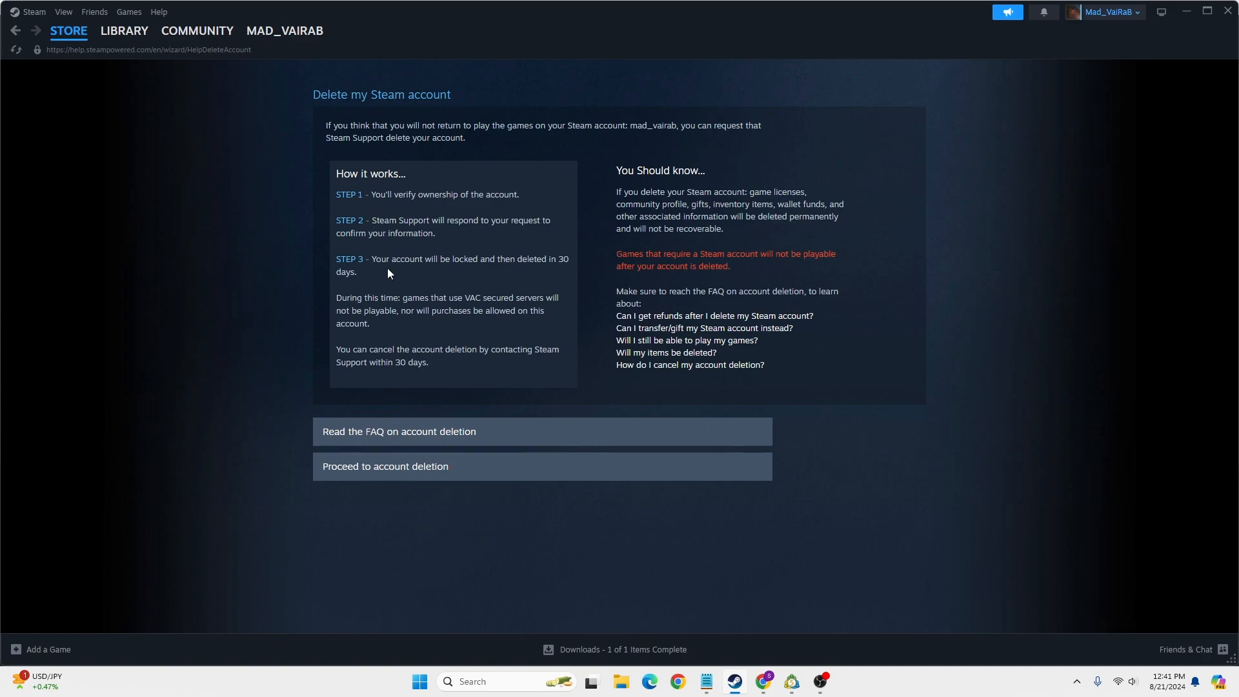
left_click_drag(372, 258, 356, 271)
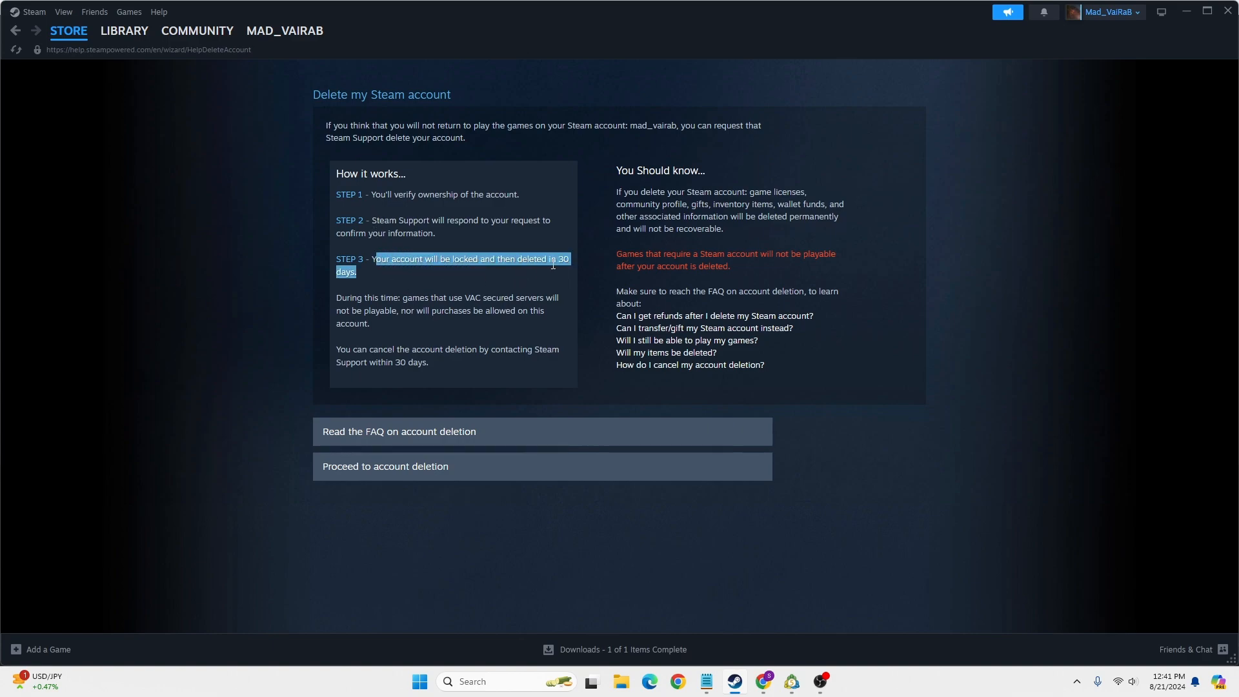
mouse_move(432, 466)
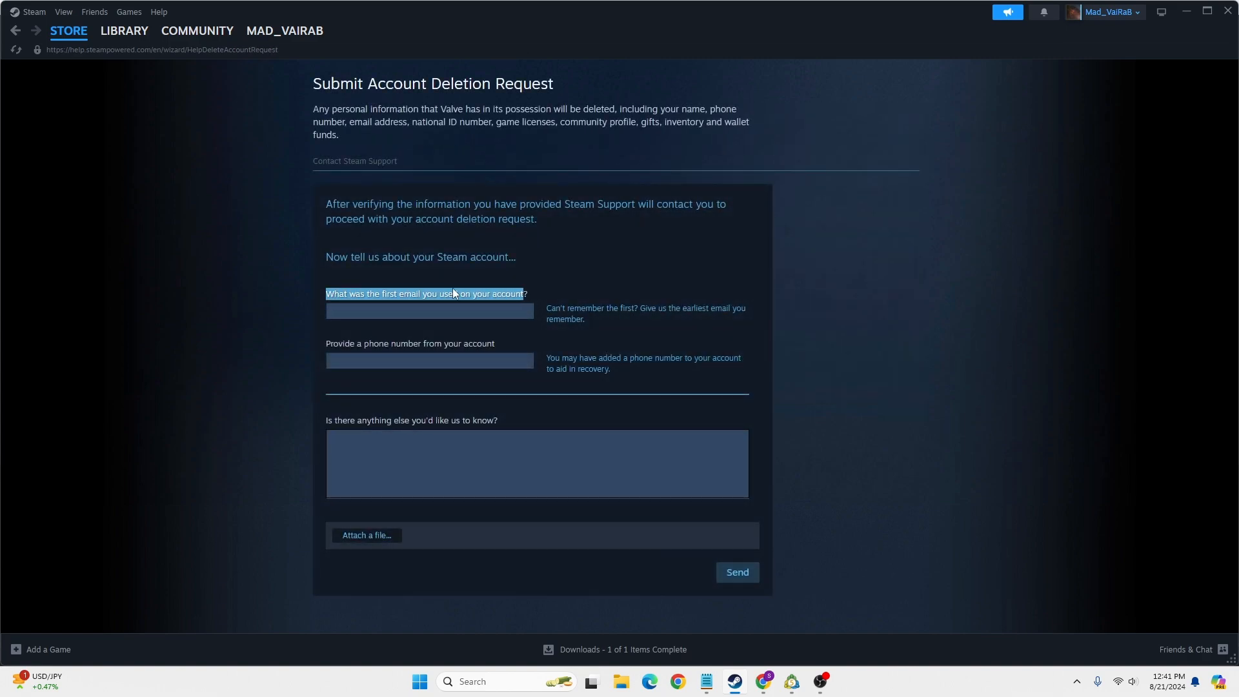
Open the Submit Account Deletion Request form and select its phone number field.
left_click(429, 360)
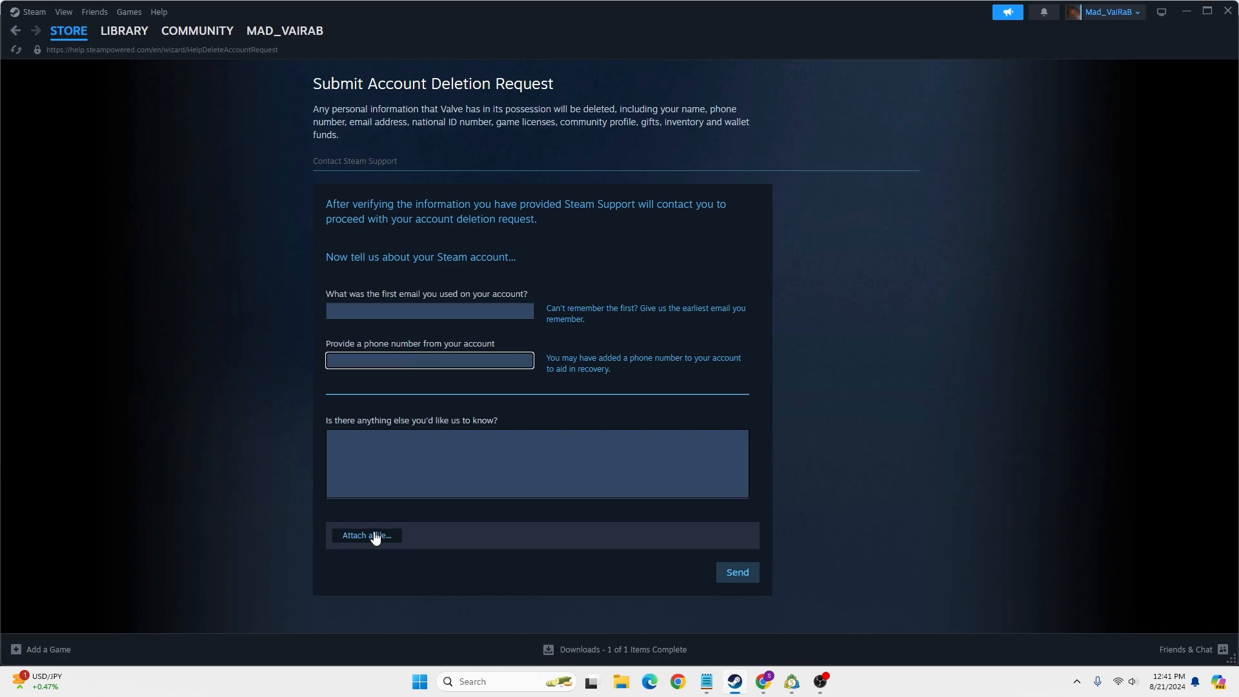
mouse_move(771, 570)
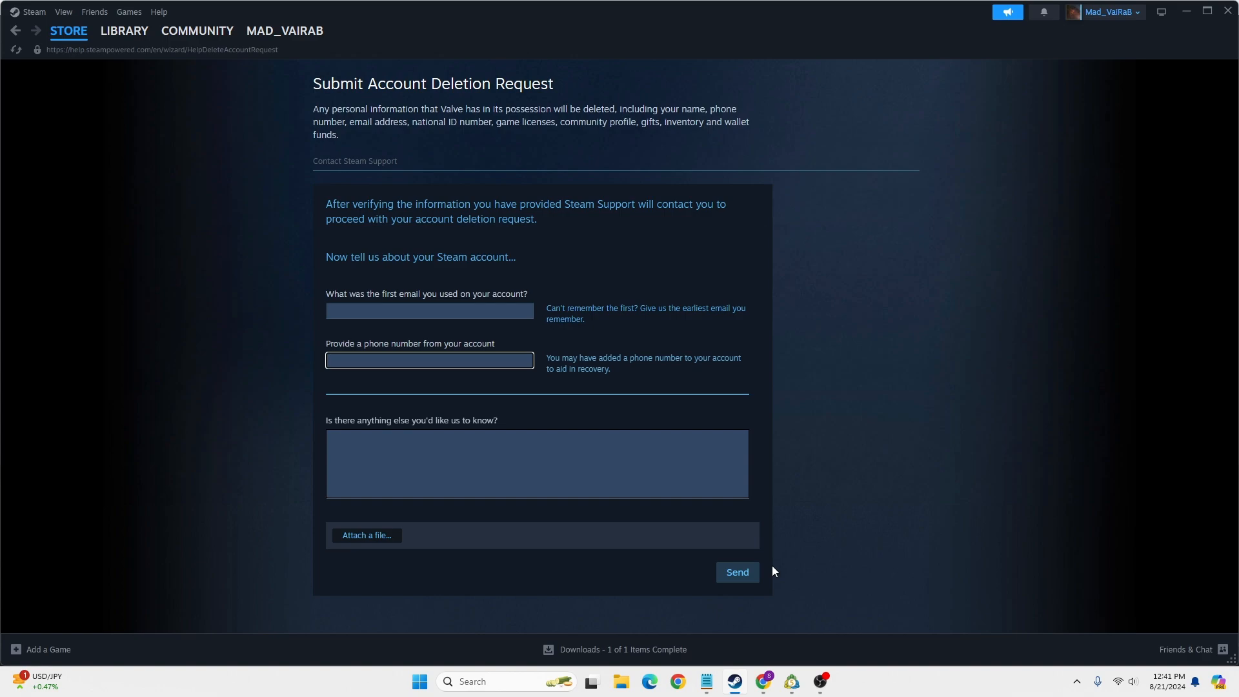
left_click(429, 360)
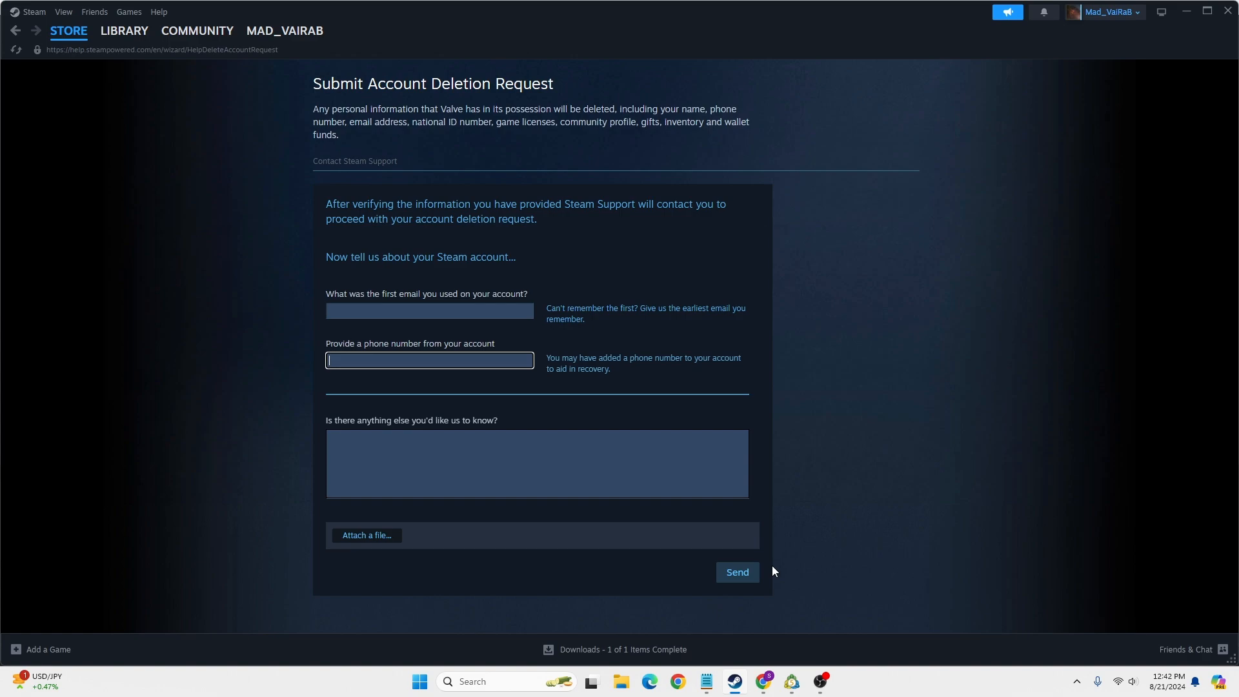